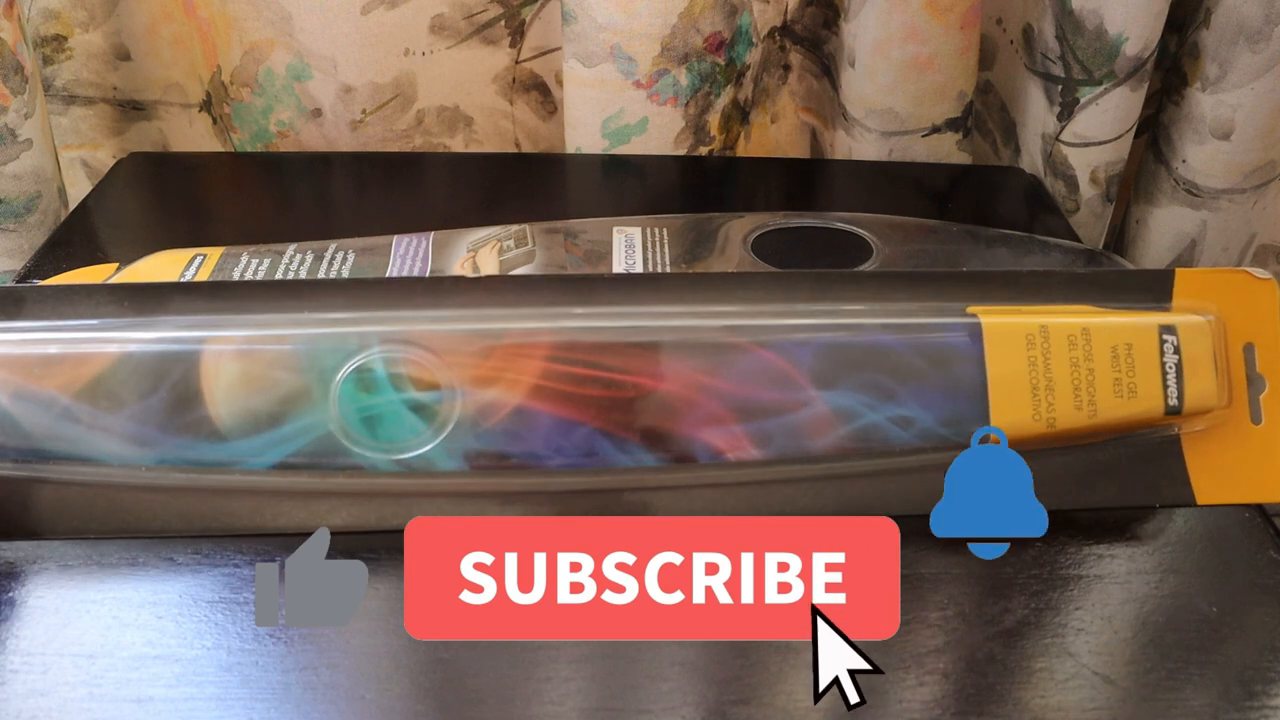
pyautogui.click(650, 575)
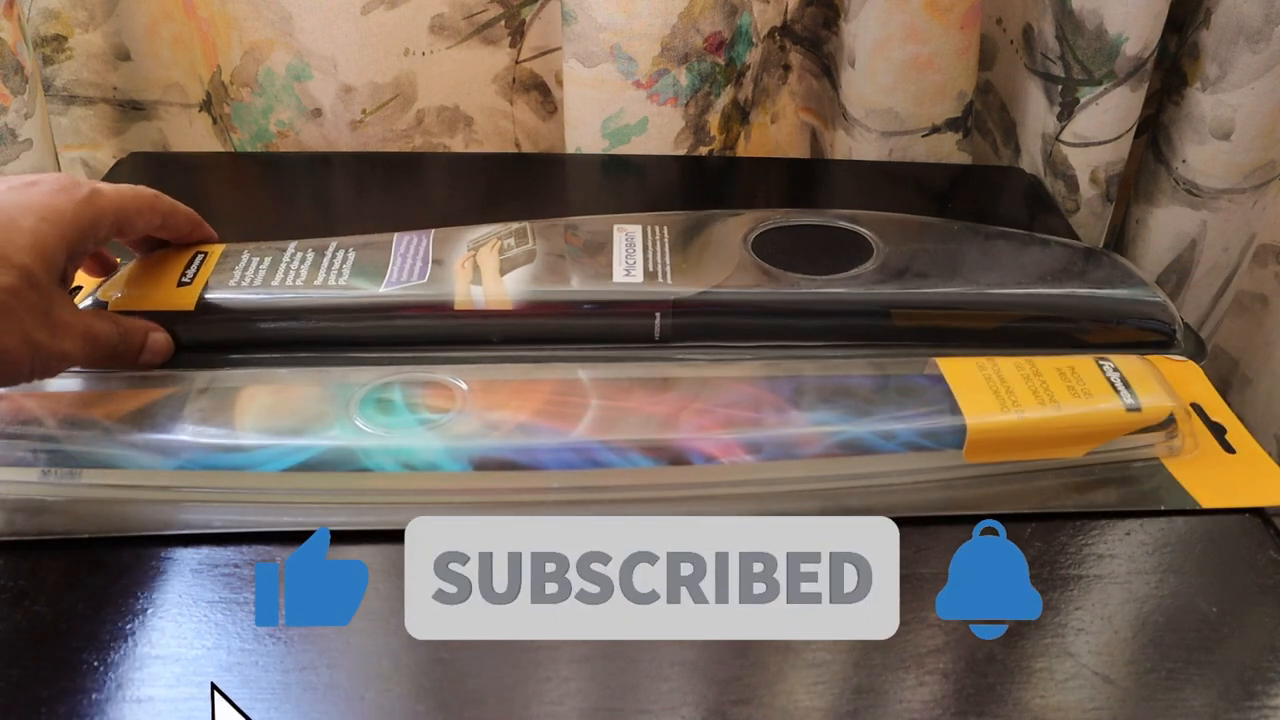